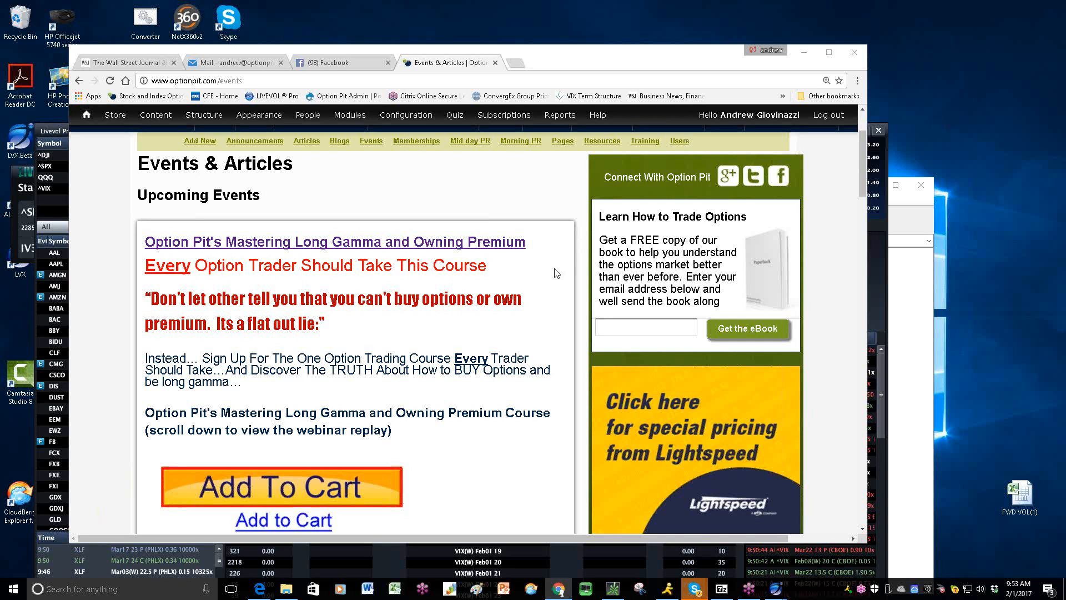
{"action": "mouse_move", "coordinate": [535, 287]}
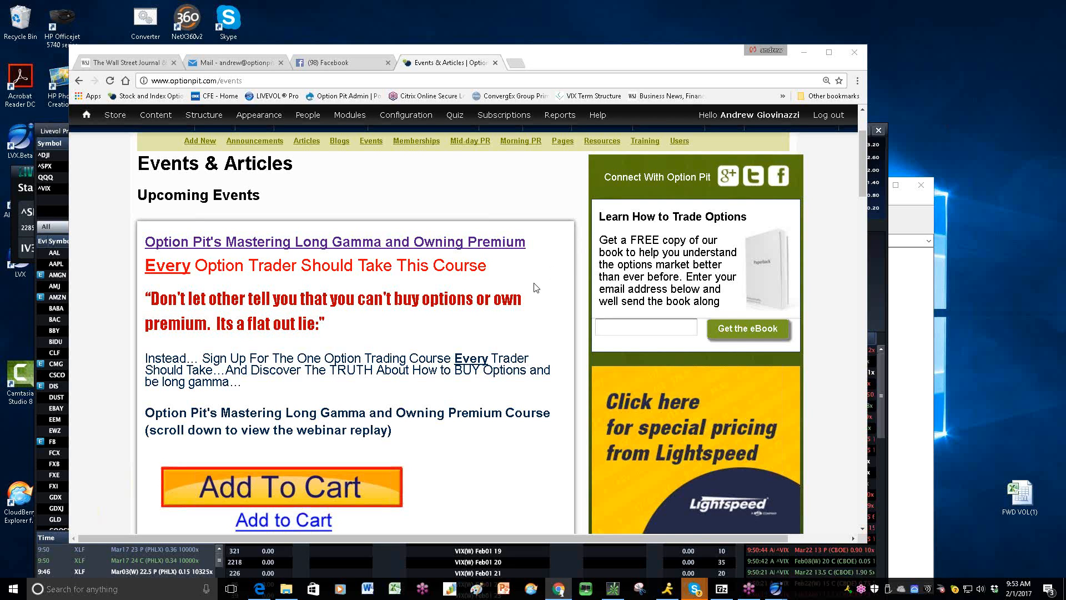
{"action": "mouse_move", "coordinate": [534, 285]}
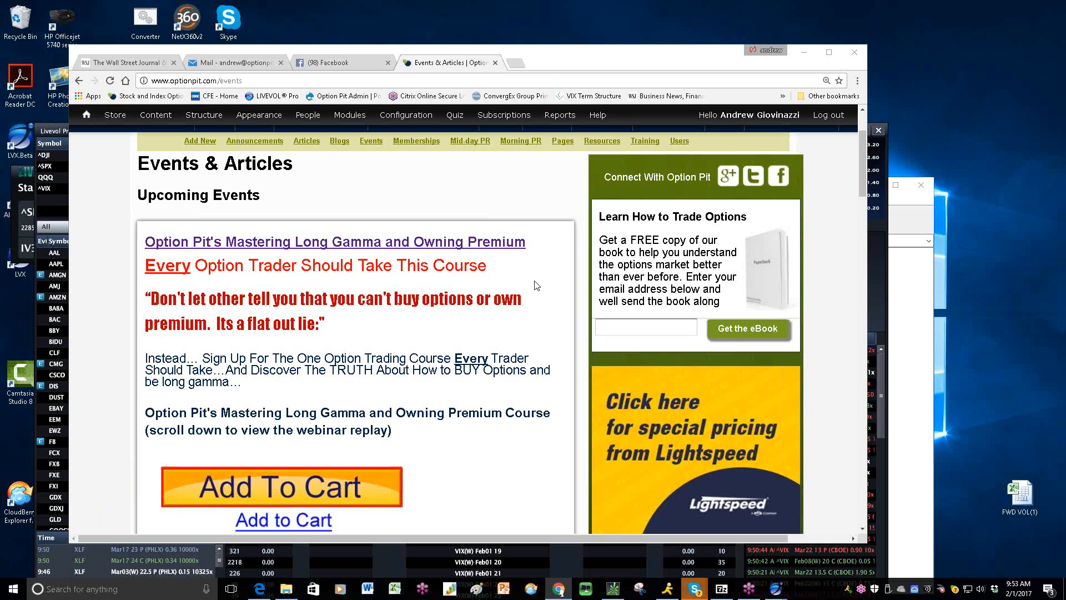
{"action": "mouse_move", "coordinate": [537, 288]}
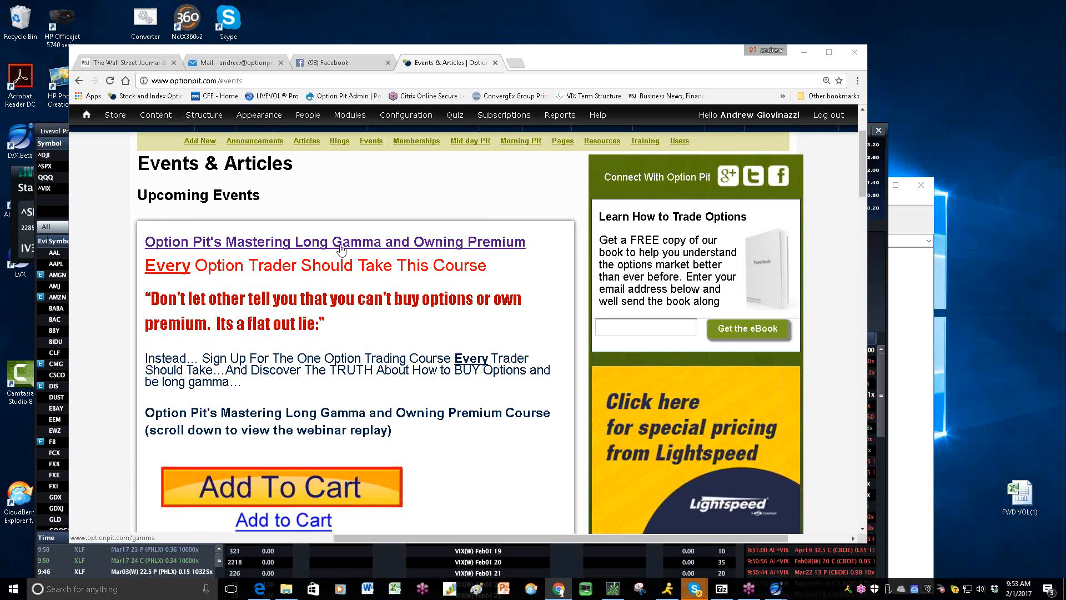
{"action": "mouse_move", "coordinate": [365, 248]}
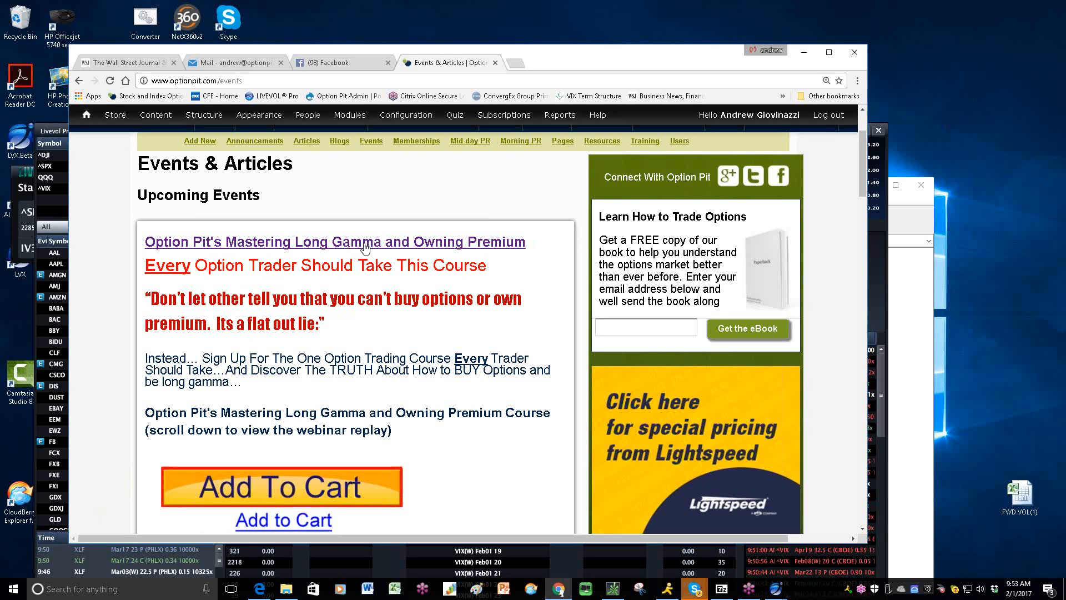
{"action": "mouse_move", "coordinate": [370, 250]}
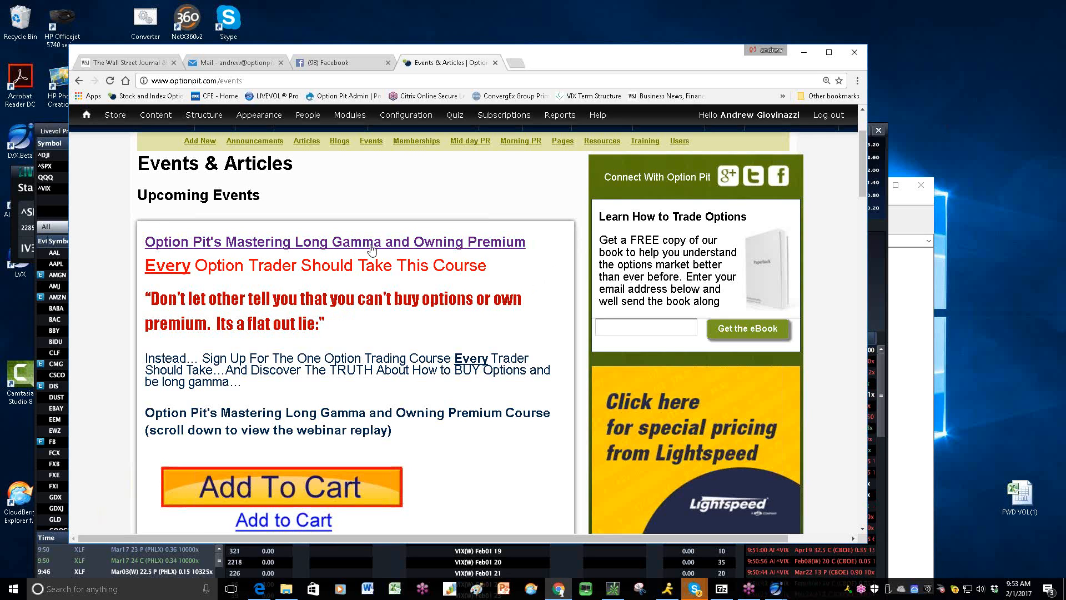
Step: Scroll down the Option Pit page to view the Mastering Long Gamma course listing
{"action": "scroll", "scroll_direction": "down", "scroll_amount": 3}
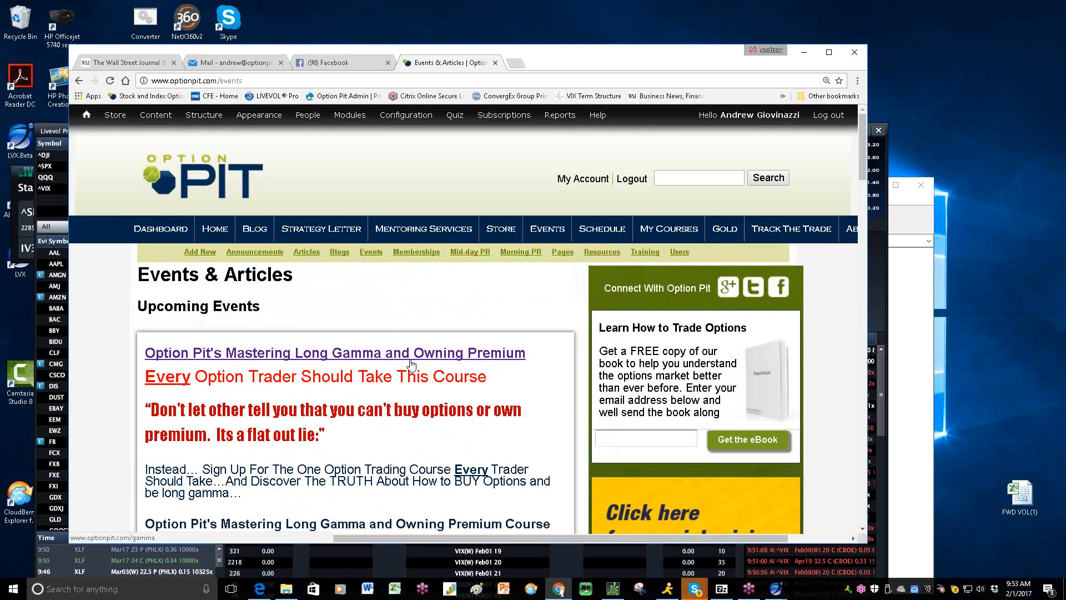
{"action": "scroll", "scroll_direction": "down", "scroll_amount": 3}
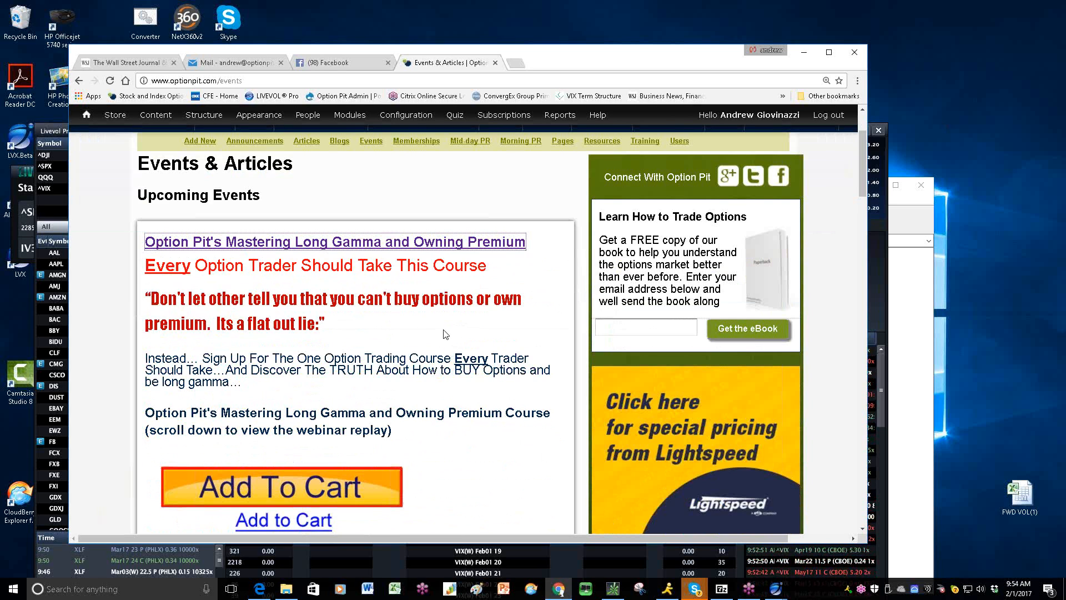
{"action": "mouse_move", "coordinate": [453, 337]}
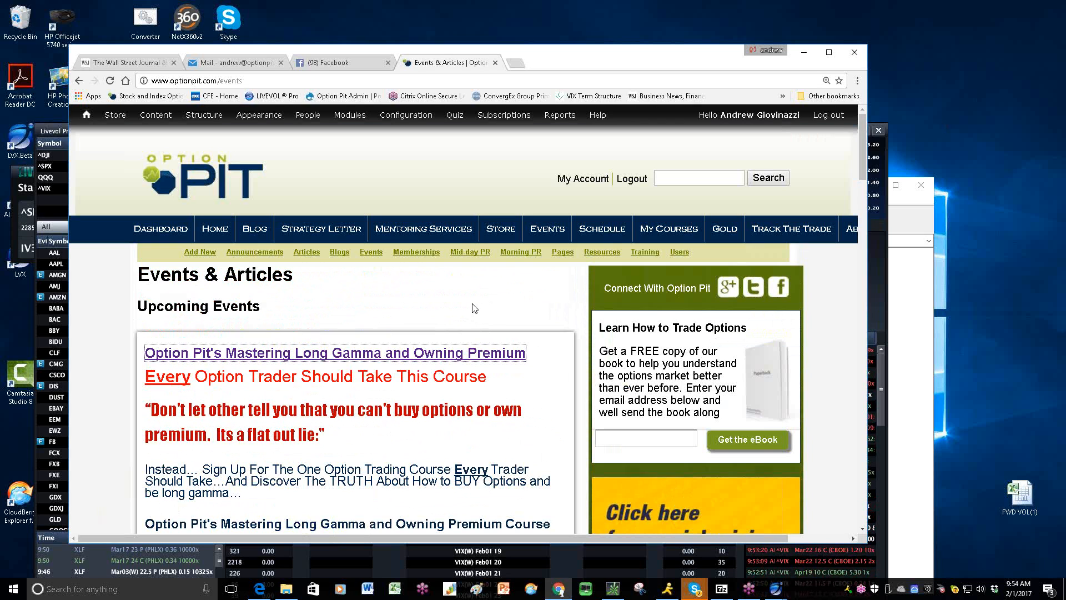
{"action": "mouse_move", "coordinate": [491, 333]}
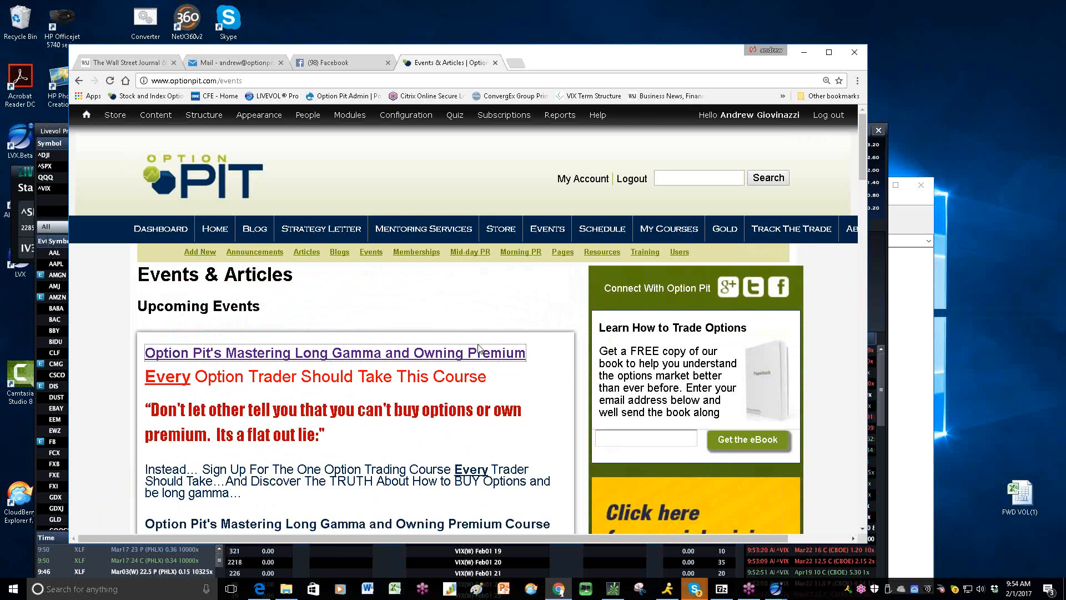
{"action": "mouse_move", "coordinate": [481, 347]}
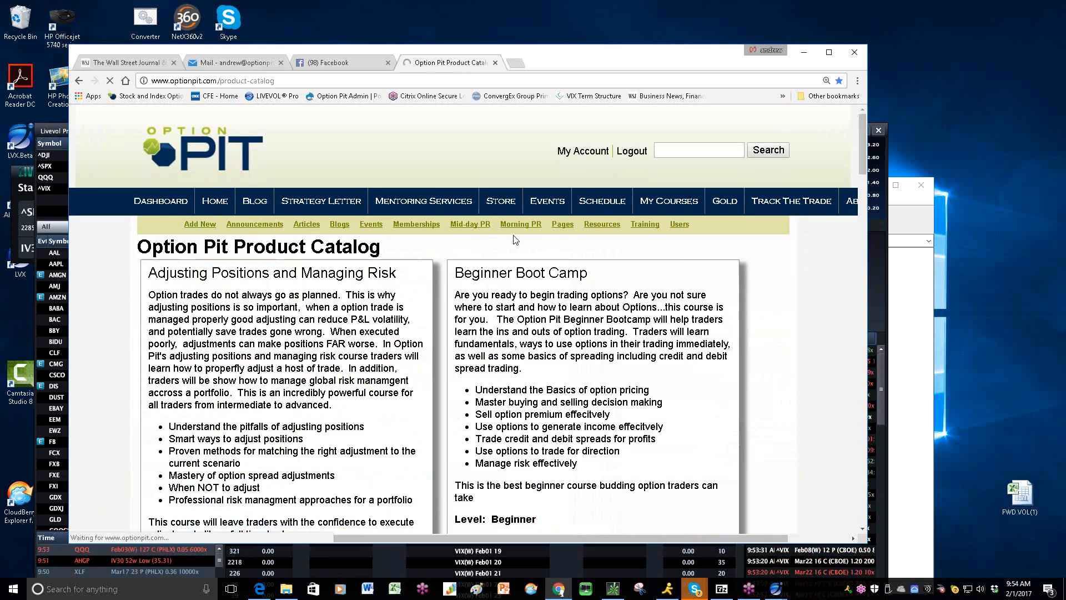
{"action": "scroll", "scroll_direction": "down", "scroll_amount": 3}
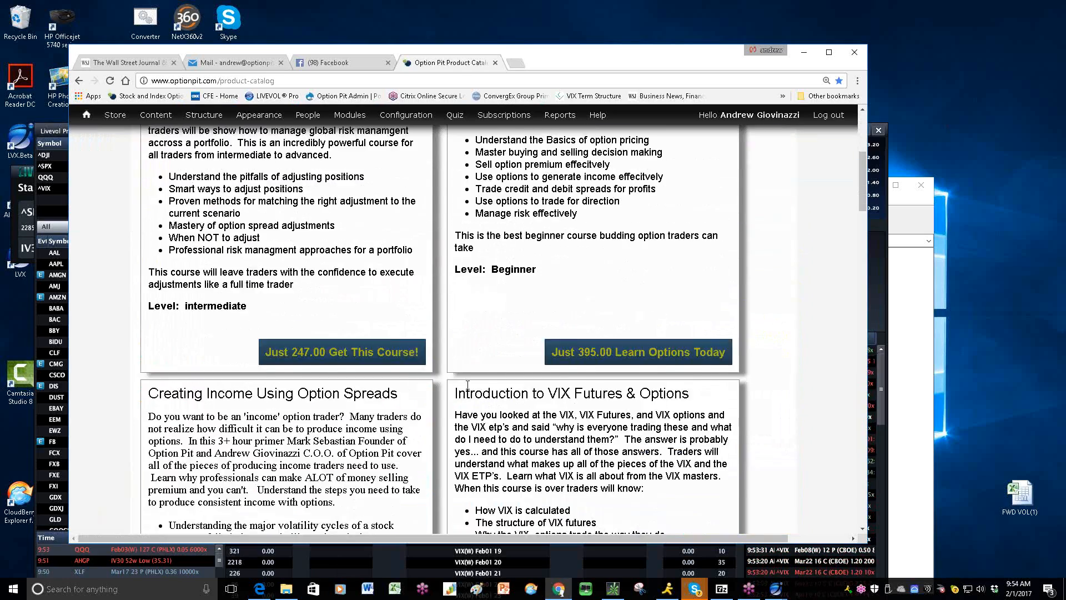
{"action": "scroll", "scroll_direction": "down", "scroll_amount": 3}
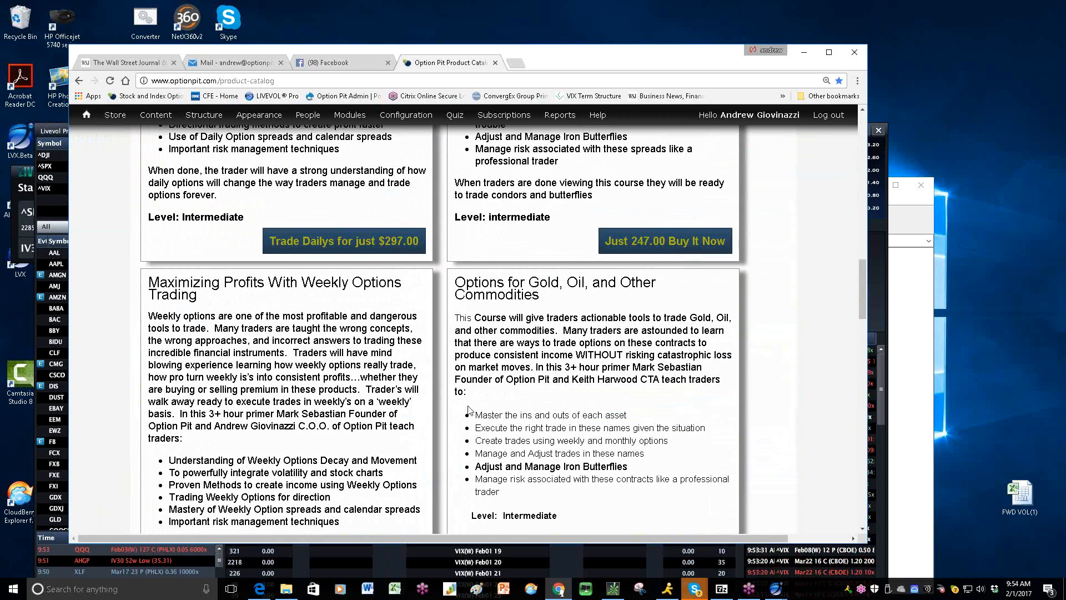
{"action": "scroll", "scroll_direction": "down", "scroll_amount": 3}
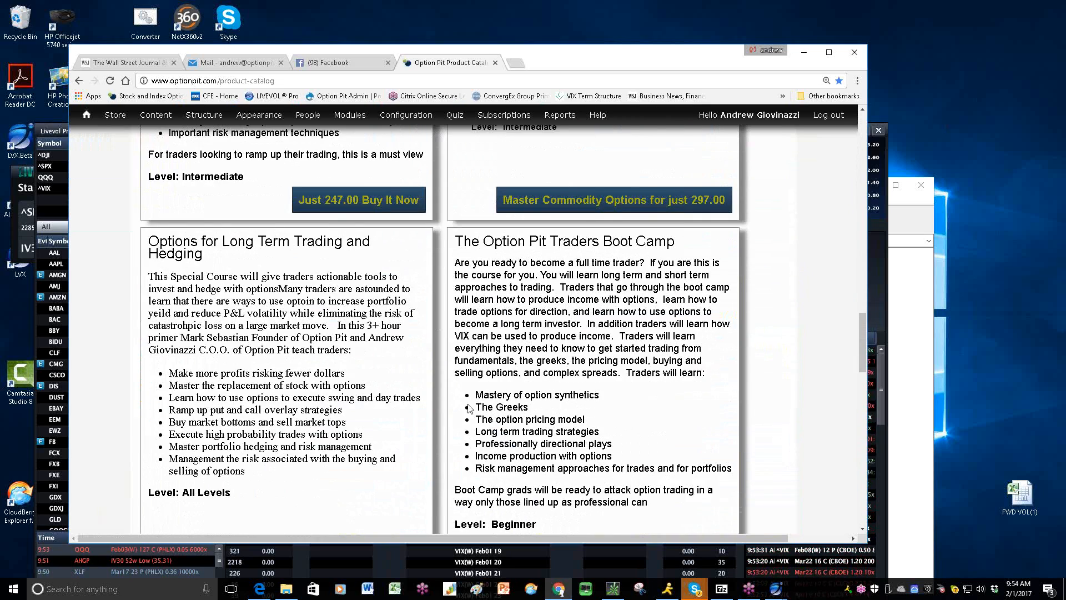
{"action": "scroll", "scroll_direction": "down", "scroll_amount": 3}
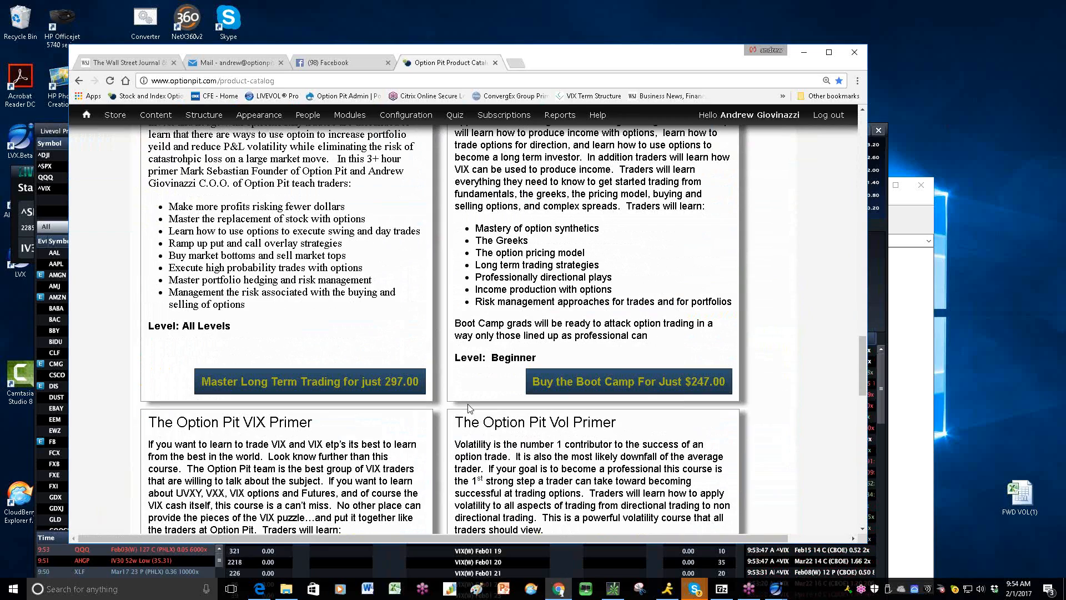
{"action": "scroll", "scroll_direction": "down", "scroll_amount": 3}
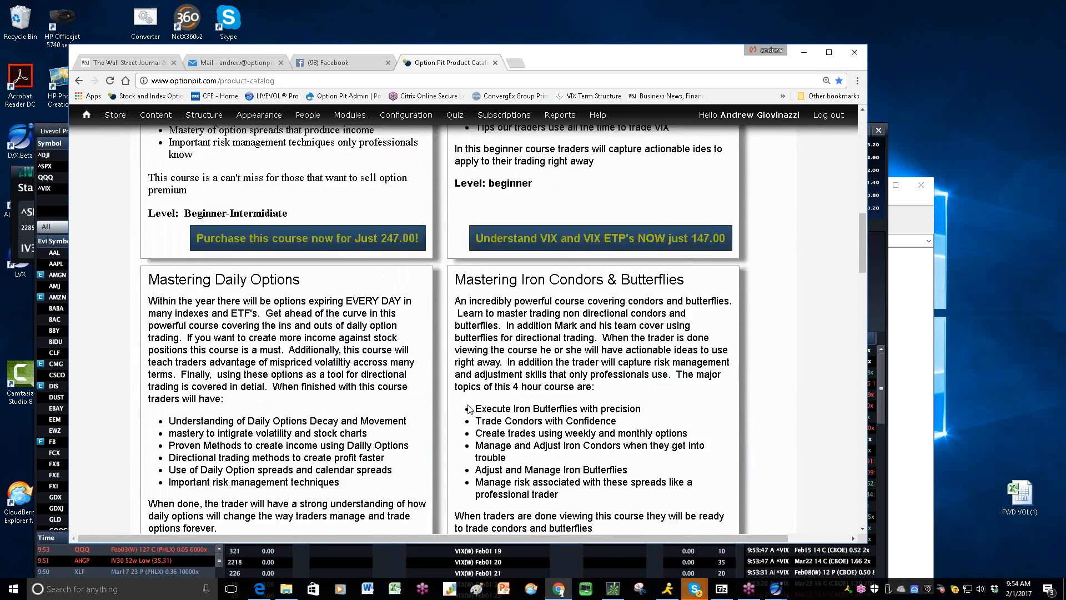
{"action": "scroll", "scroll_direction": "up", "scroll_amount": 3}
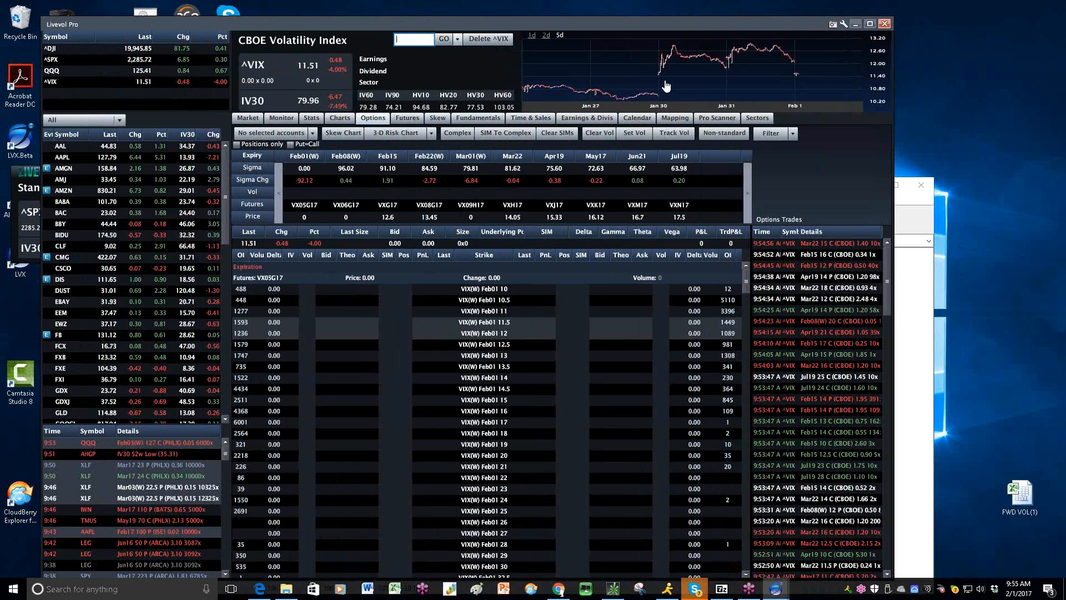
{"action": "mouse_move", "coordinate": [126, 6]}
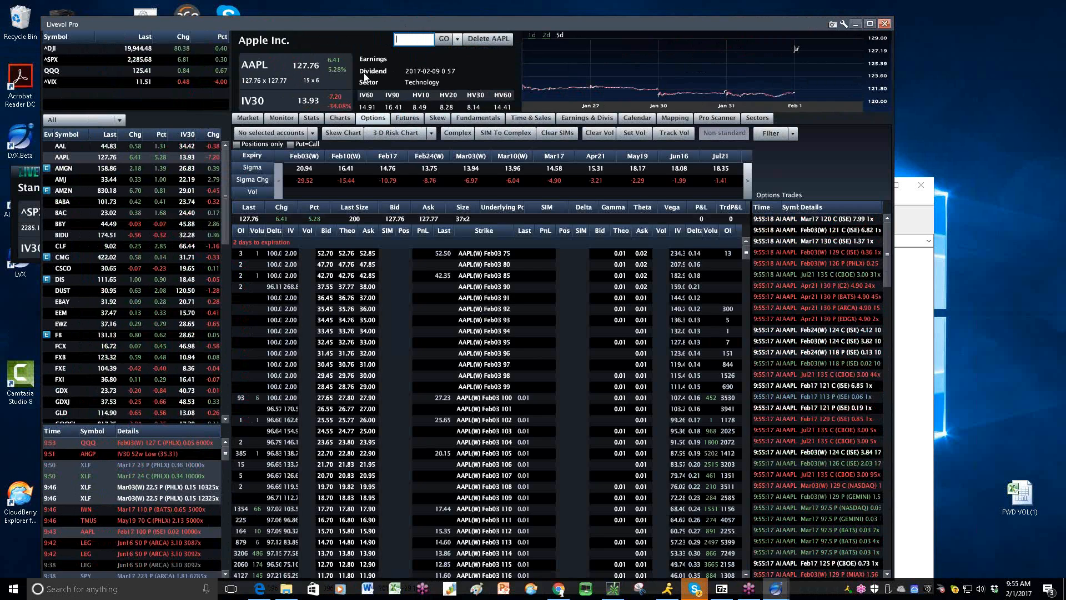
Step: Show Apple's multi-year price chart and implied volatility history
{"action": "left_click", "coordinate": [339, 118]}
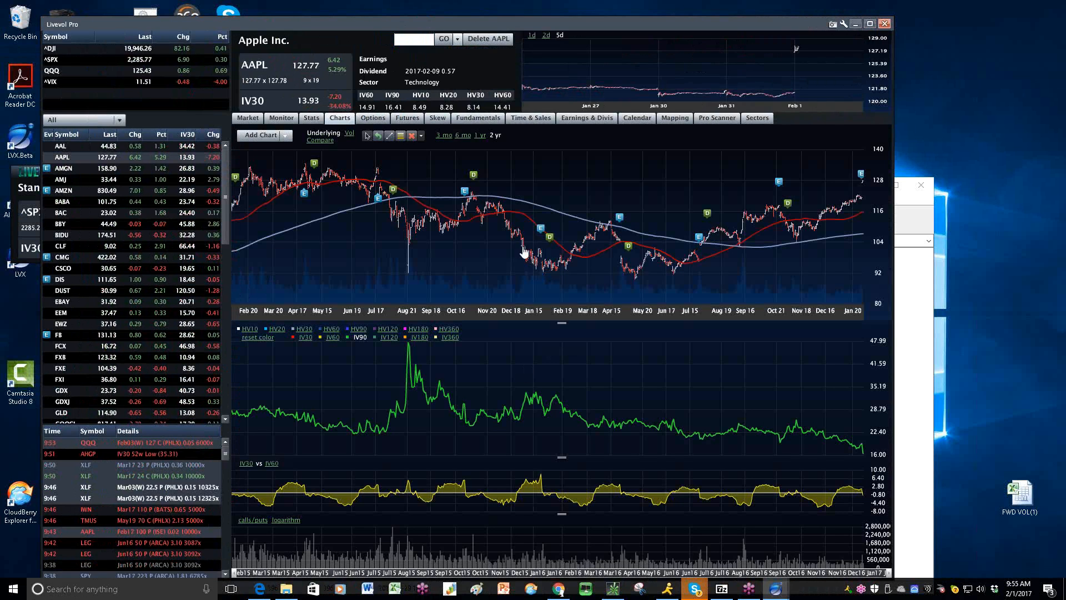
{"action": "mouse_move", "coordinate": [378, 176]}
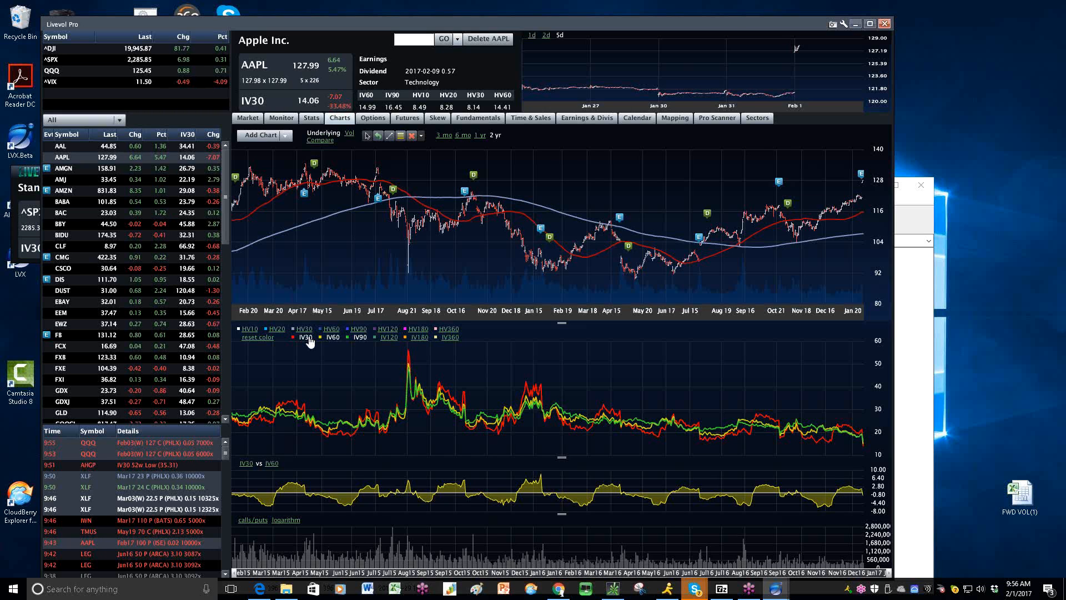
Step: Show the AAPL option chain, February 3 weekly through July 21 expirations
{"action": "left_click", "coordinate": [372, 117]}
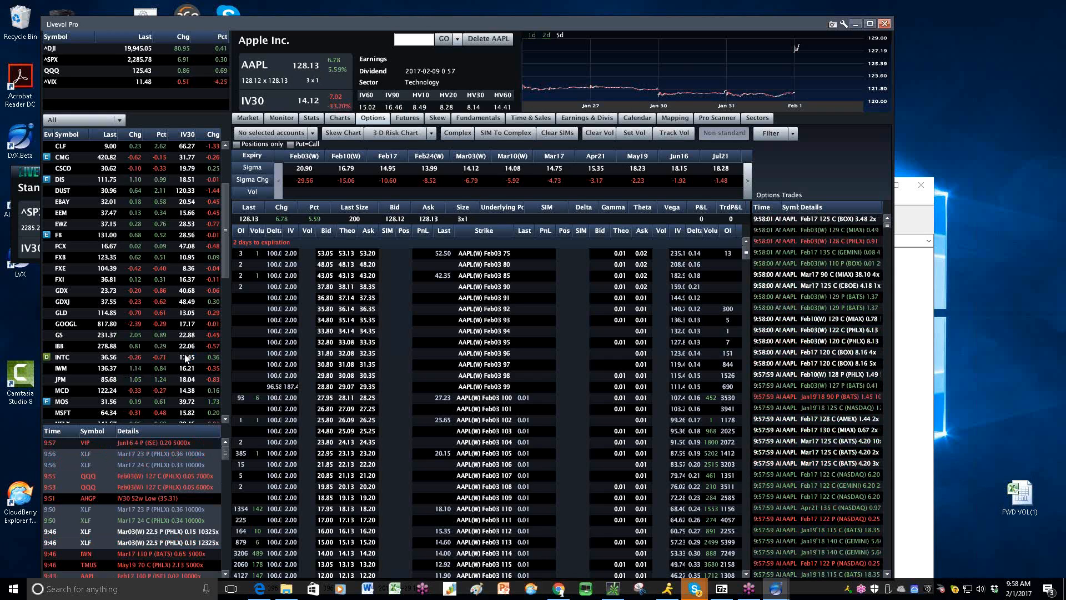
Step: Load FB's option chain, February 3 weekly through December 15 expirations
{"action": "left_click", "coordinate": [413, 39]}
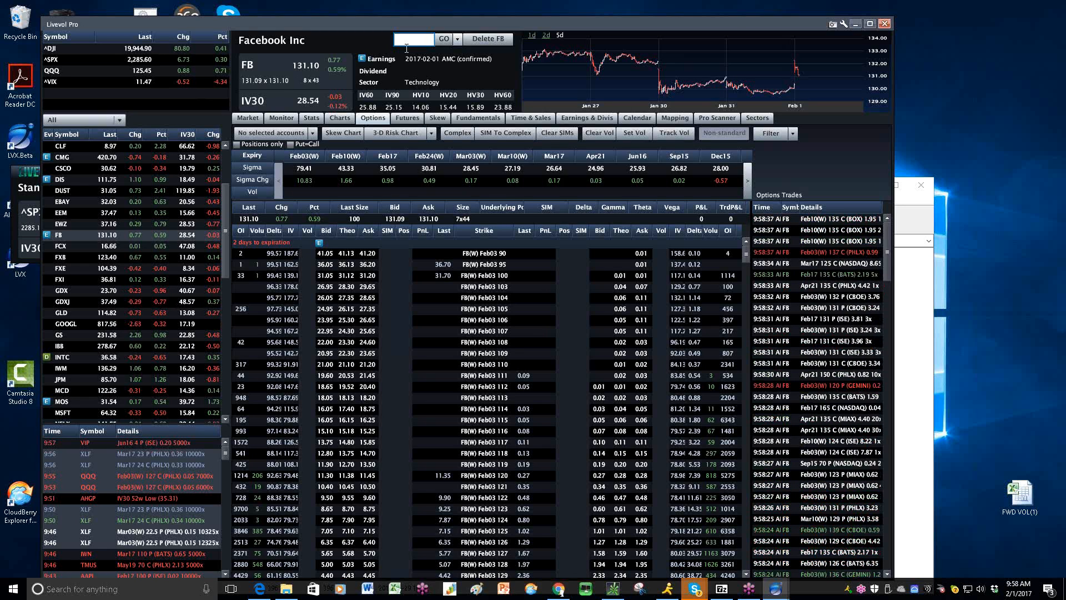
{"action": "type", "text": "V"}
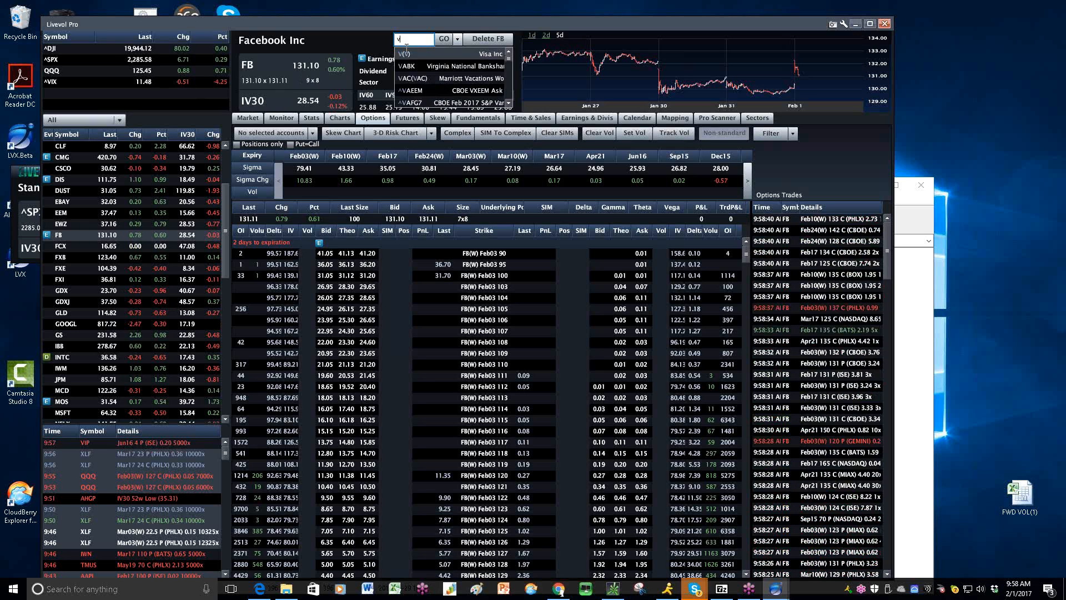